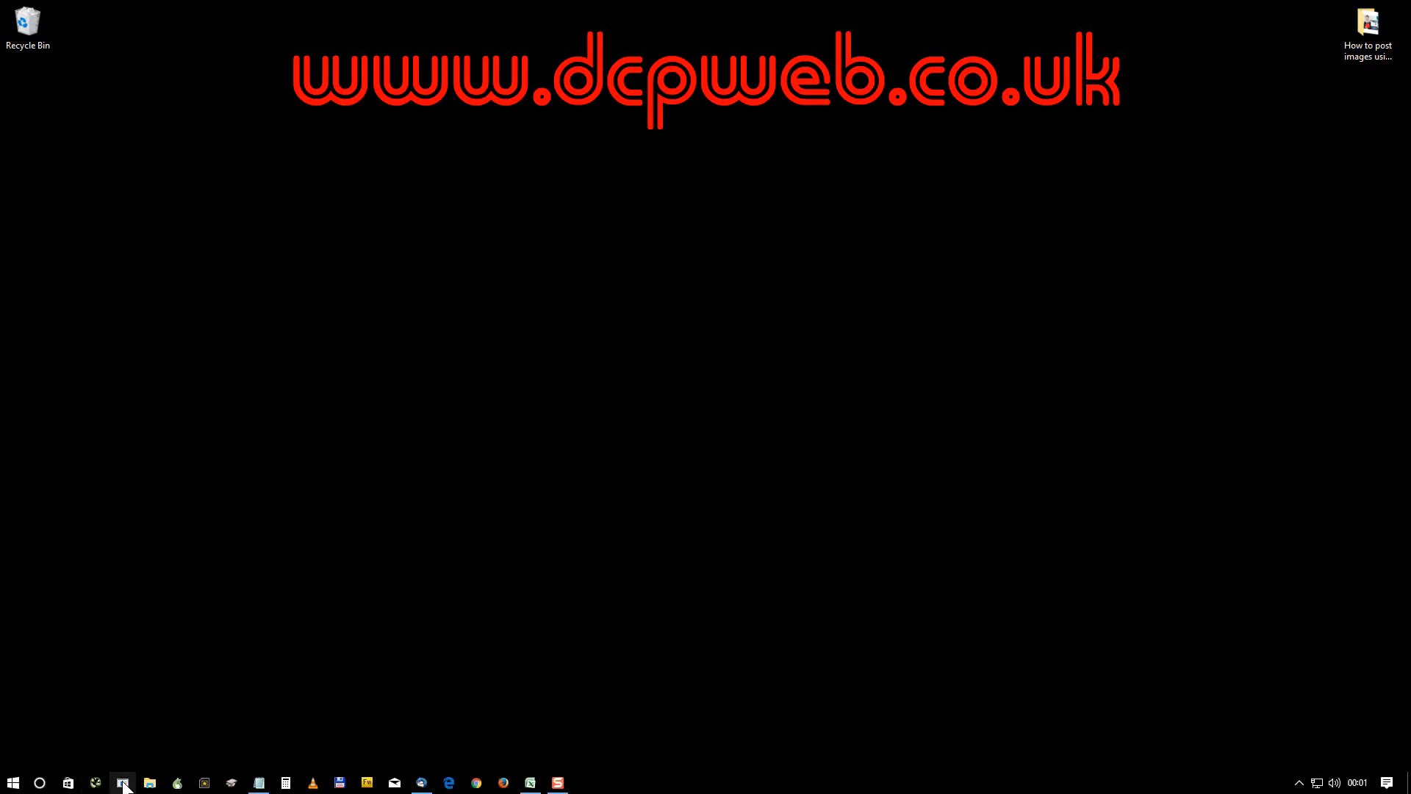
{"action": "mouse_move", "coordinate": [97, 782]}
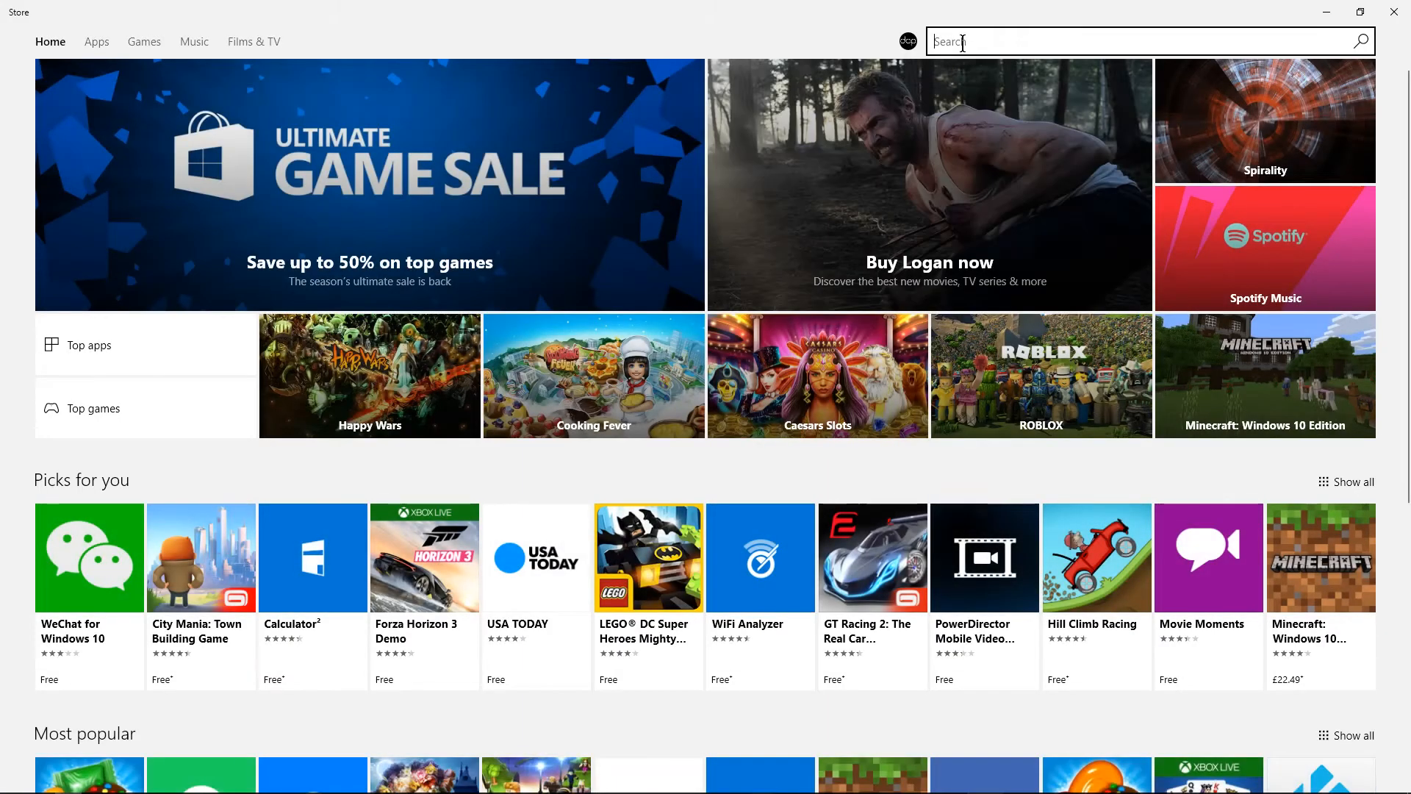
Search Microsoft Store for 'insta' and pick the instapic suggestion
{"action": "type", "text": "insta"}
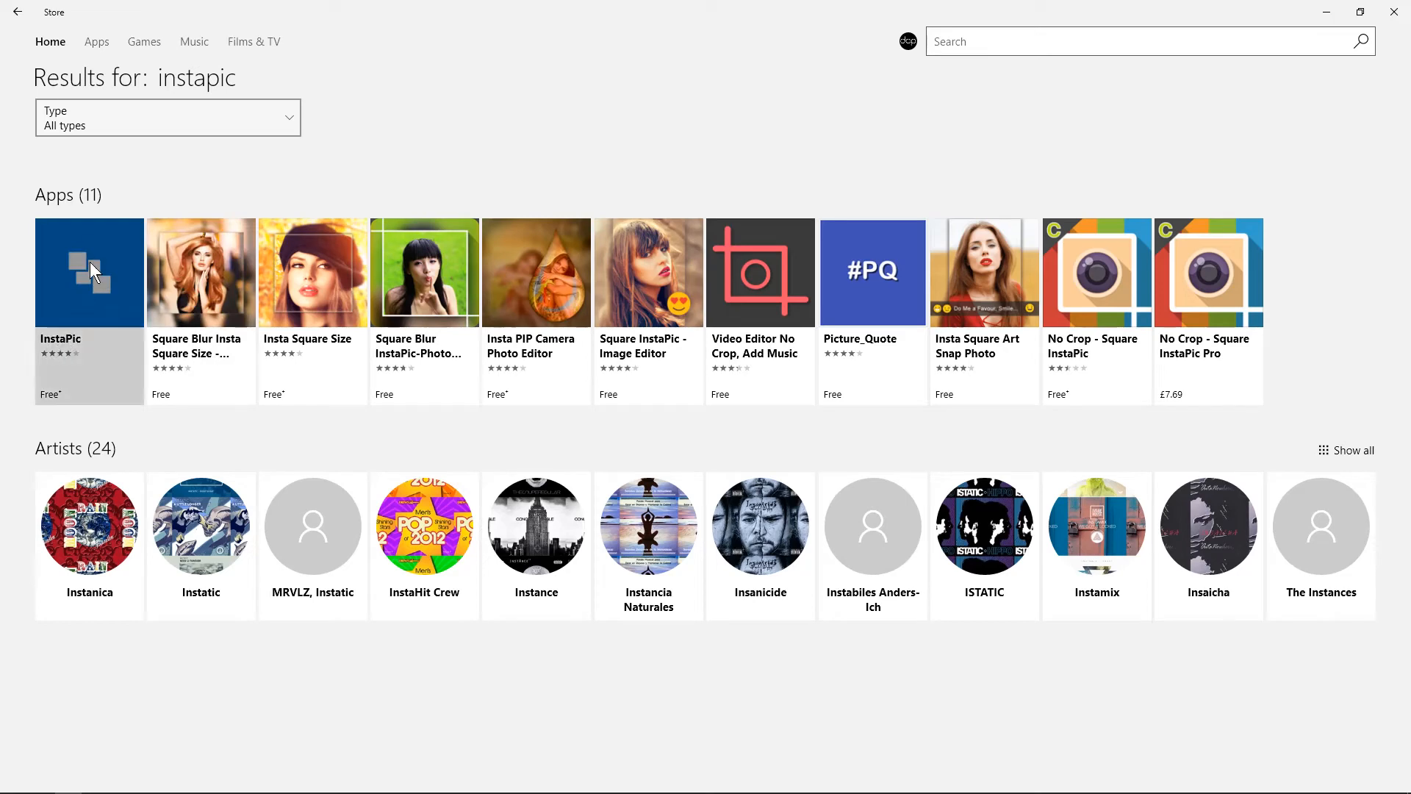
Install the InstaPic app from its Microsoft Store page
{"action": "left_click", "coordinate": [89, 272]}
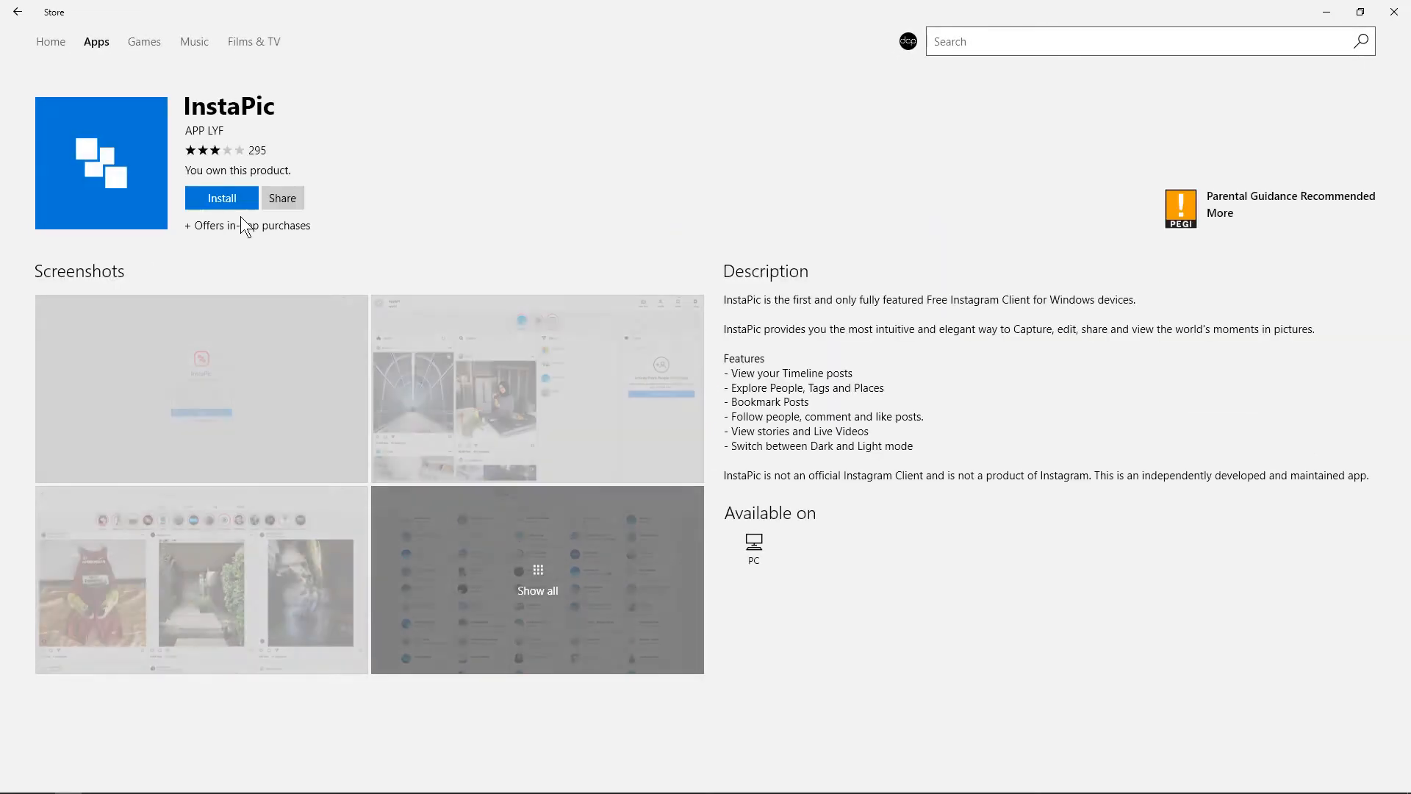
{"action": "left_click", "coordinate": [222, 197]}
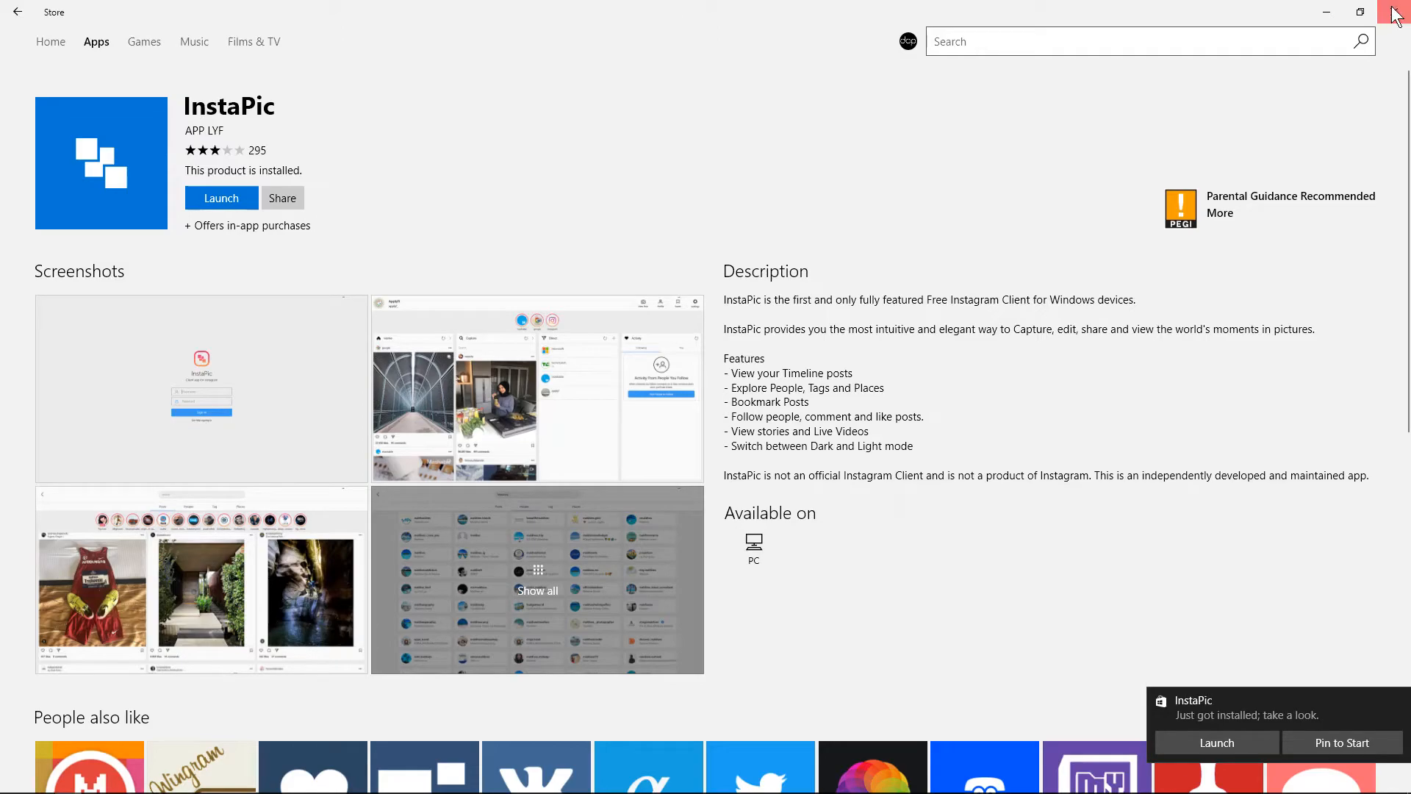
Close the Store and bring up the Start menu with the new InstaPic tile
{"action": "left_click", "coordinate": [1397, 12]}
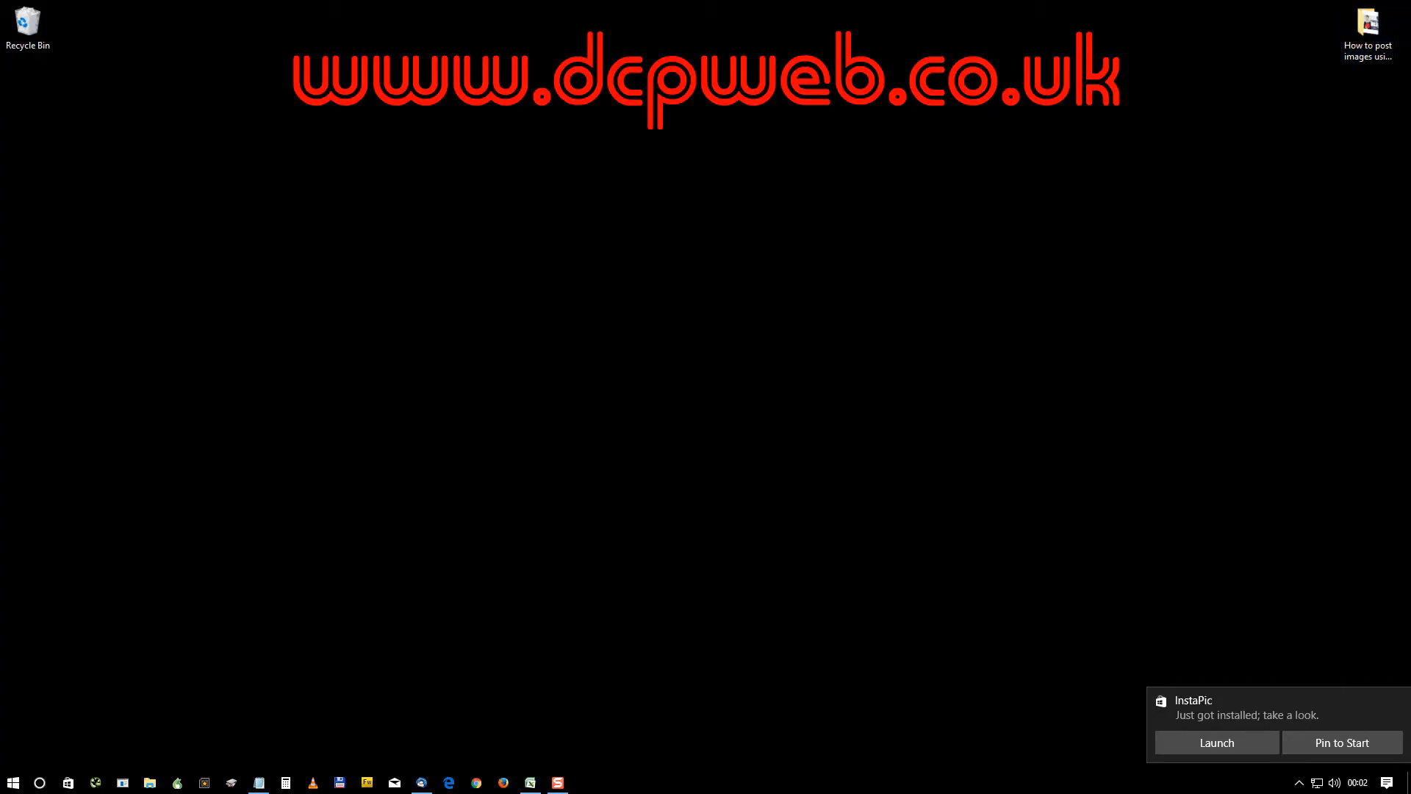
{"action": "left_click", "coordinate": [13, 780]}
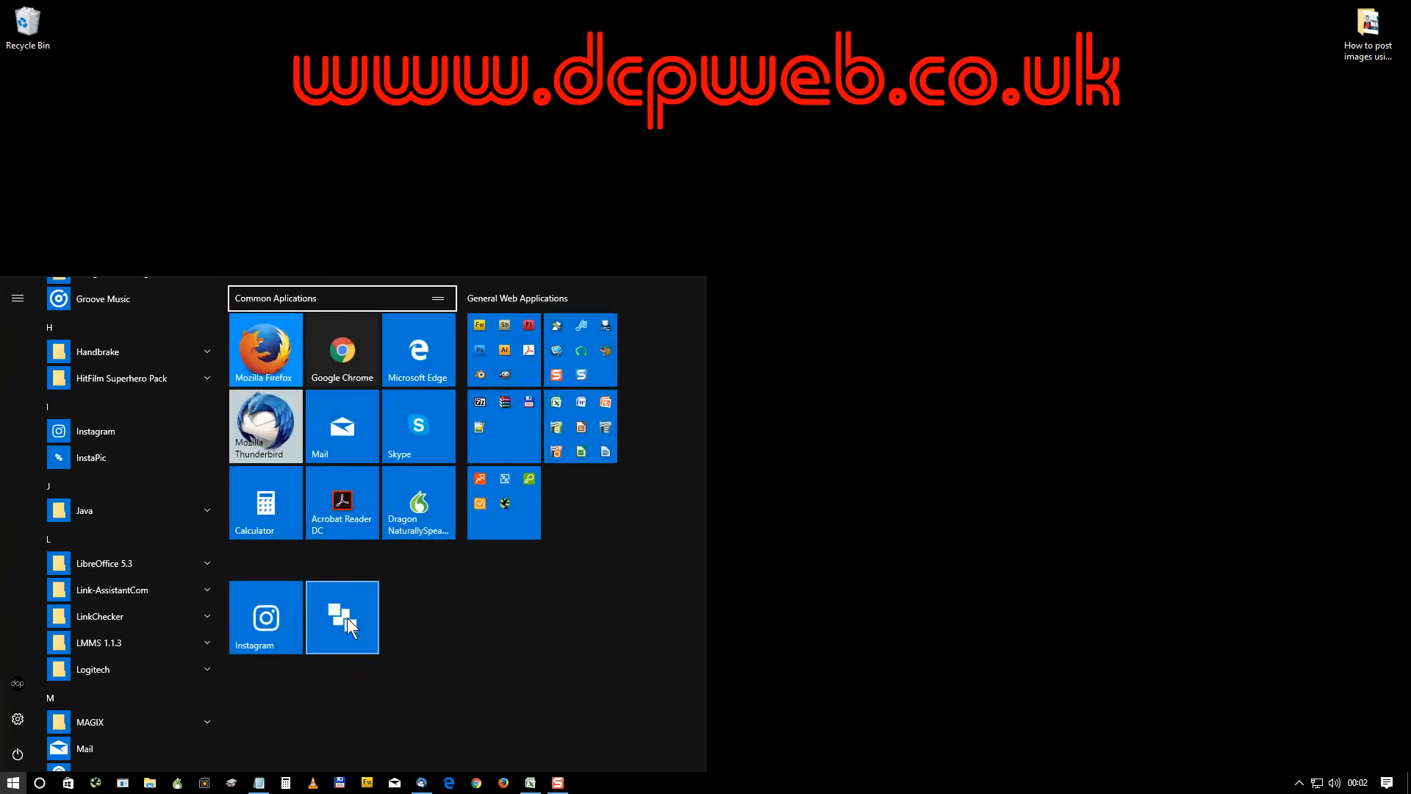
{"action": "mouse_move", "coordinate": [347, 627]}
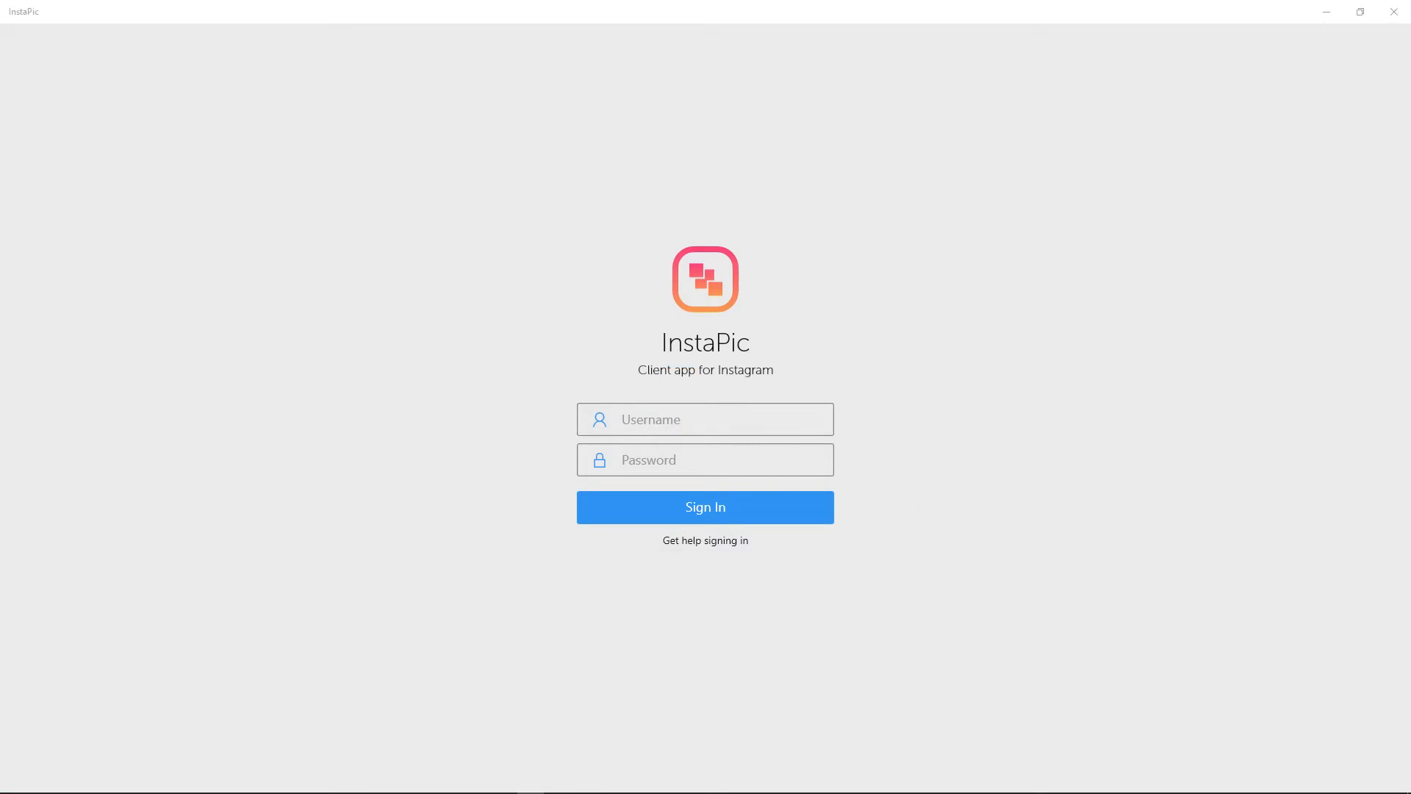
Sign in as dcp_web_designers and start a new post
{"action": "type", "text": "dcp_web_designers"}
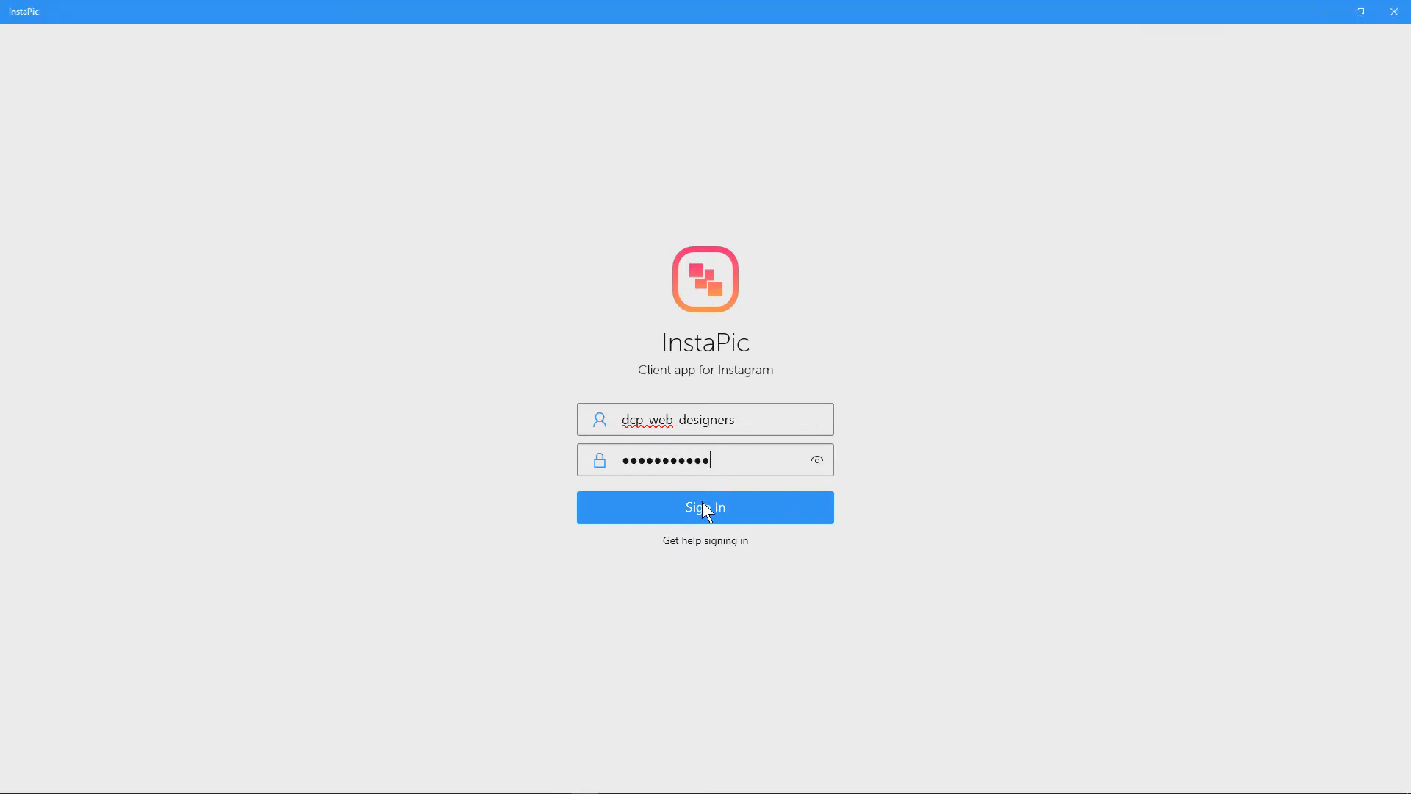
{"action": "left_click", "coordinate": [704, 507]}
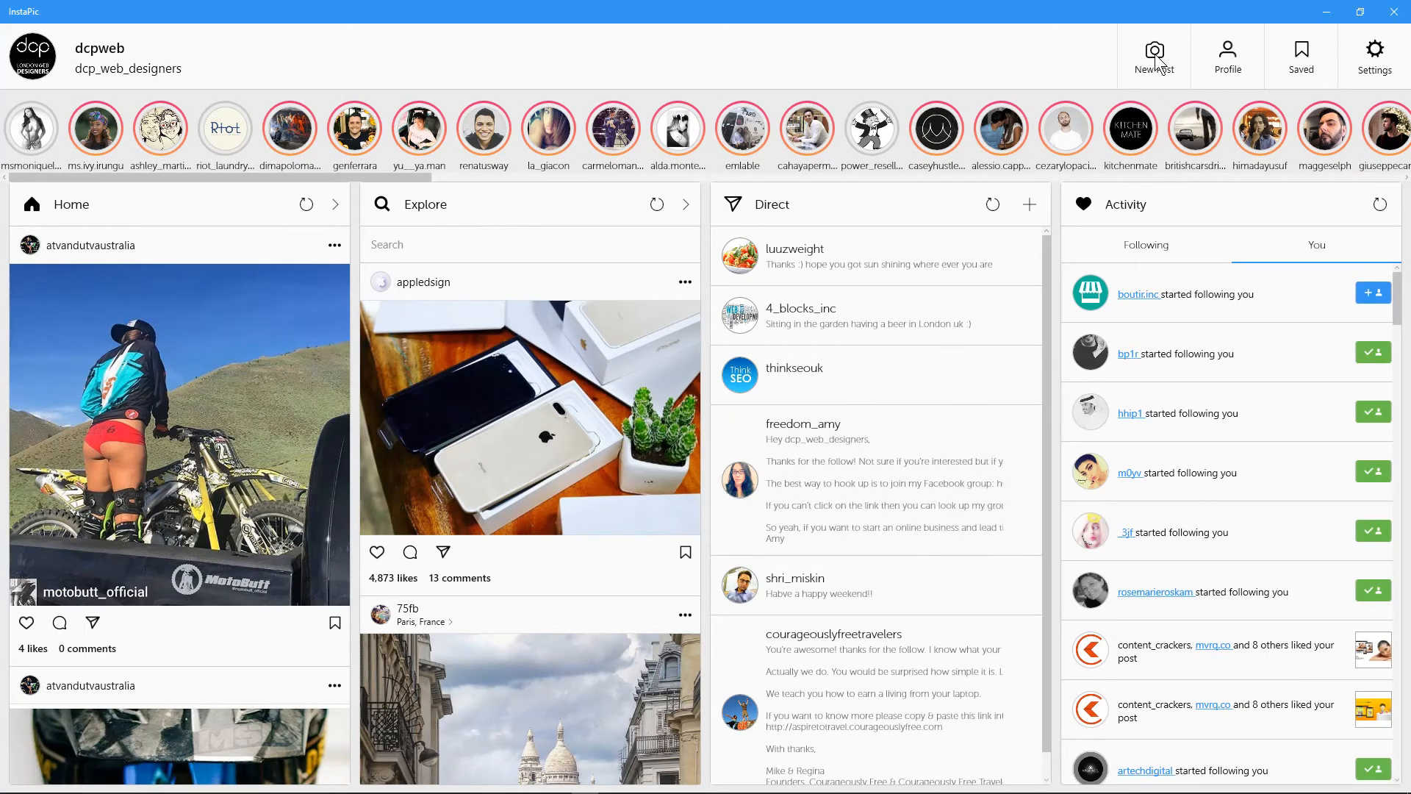
{"action": "left_click", "coordinate": [1154, 50]}
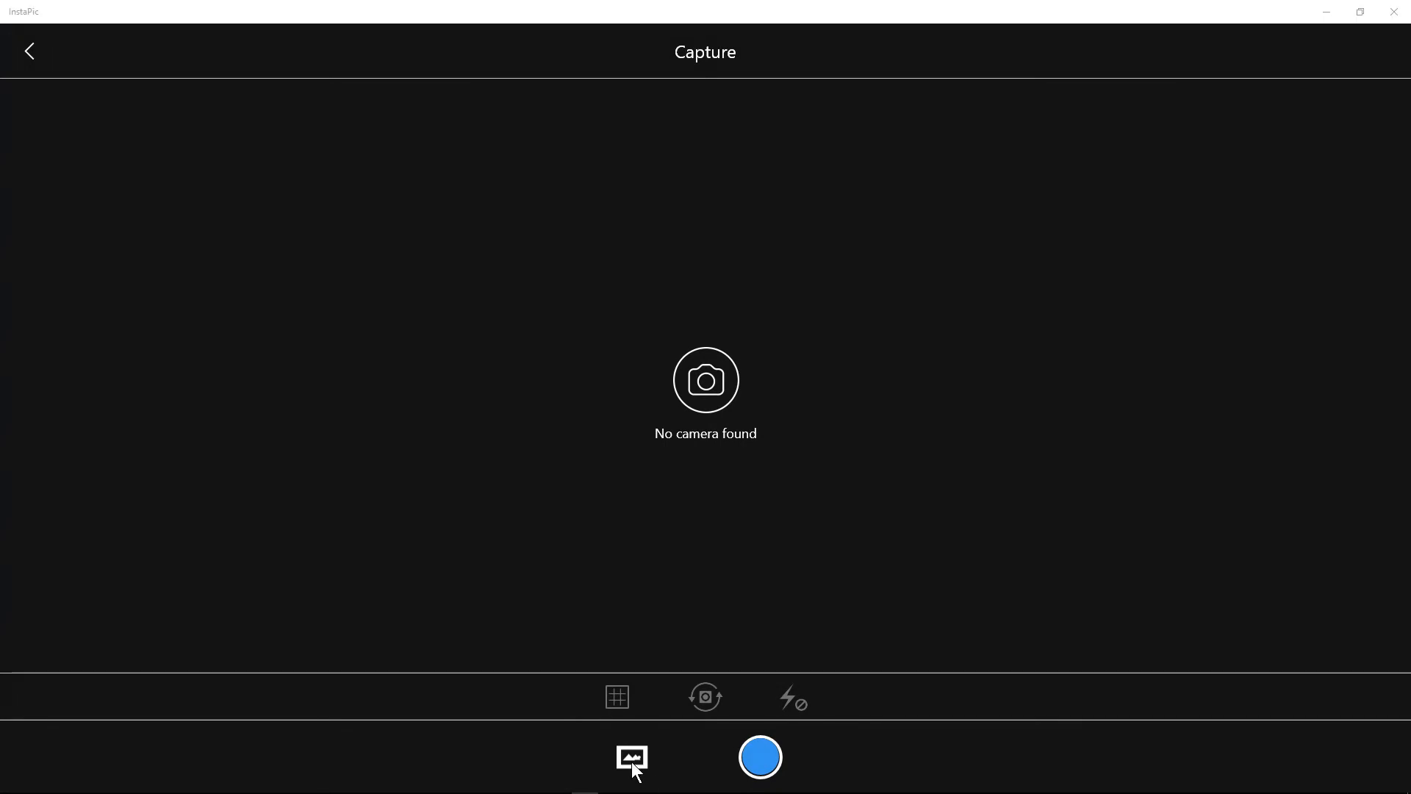
Load the Prime agency jpg from the Desktop 'How to post images' folder into Crop Photo
{"action": "left_click", "coordinate": [631, 756]}
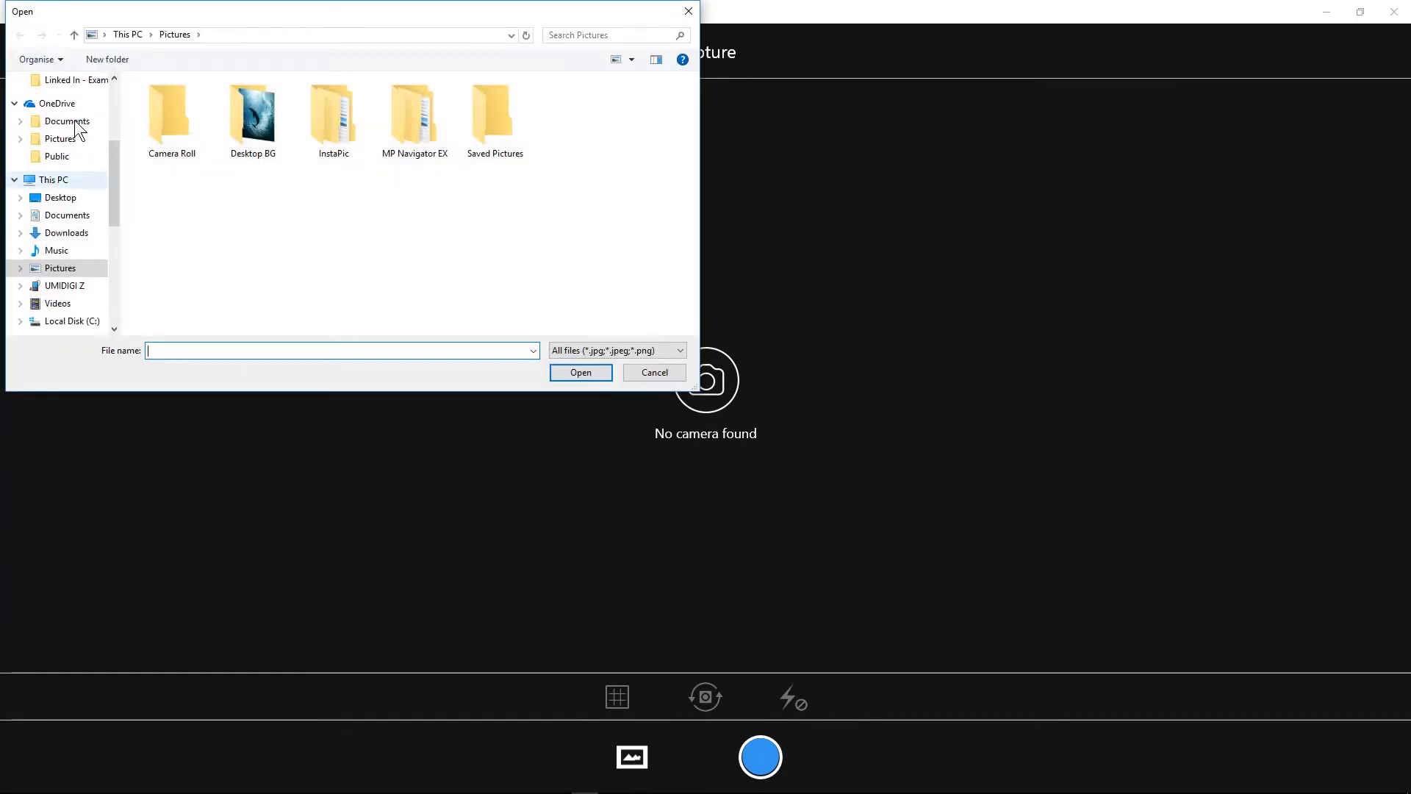
{"action": "left_click", "coordinate": [59, 197]}
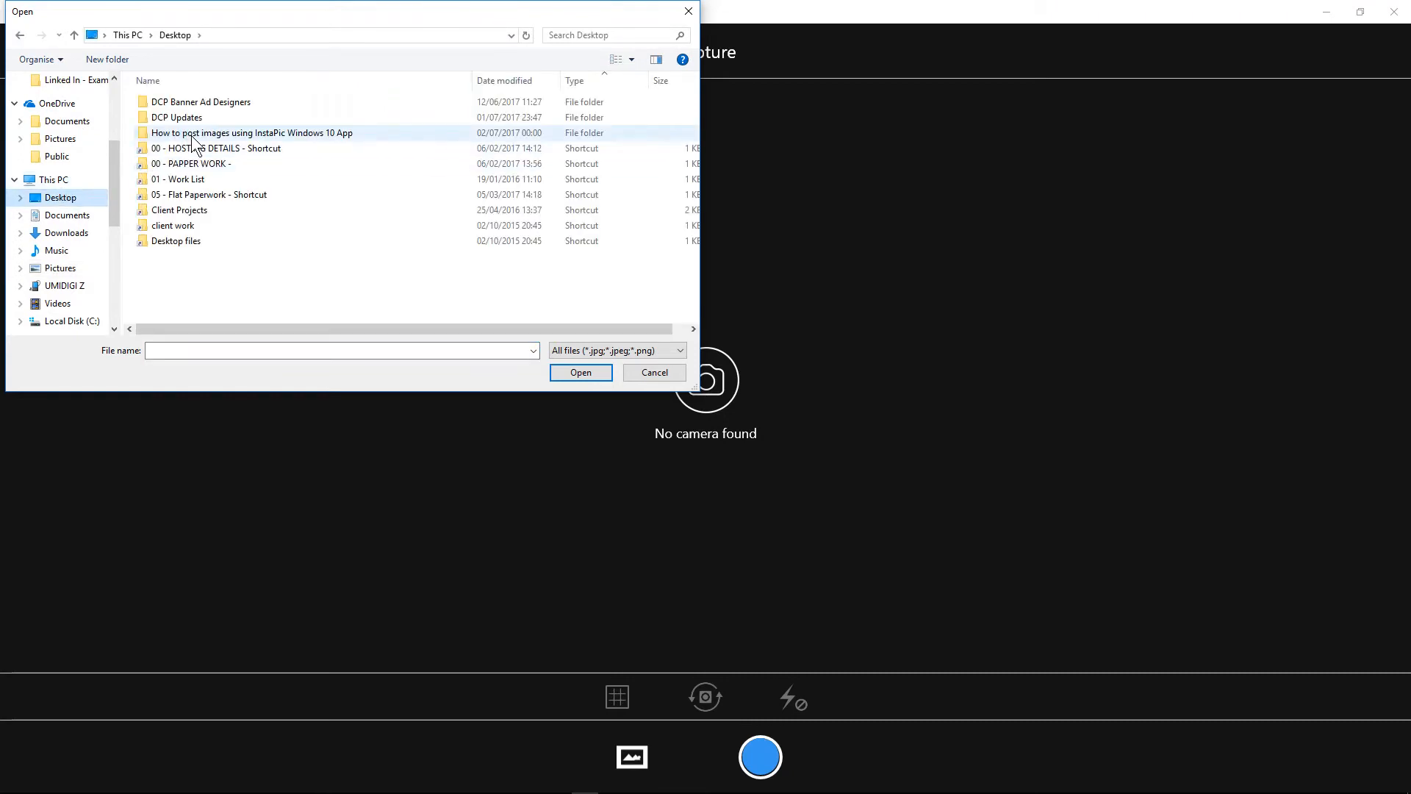
{"action": "double_click", "coordinate": [254, 133]}
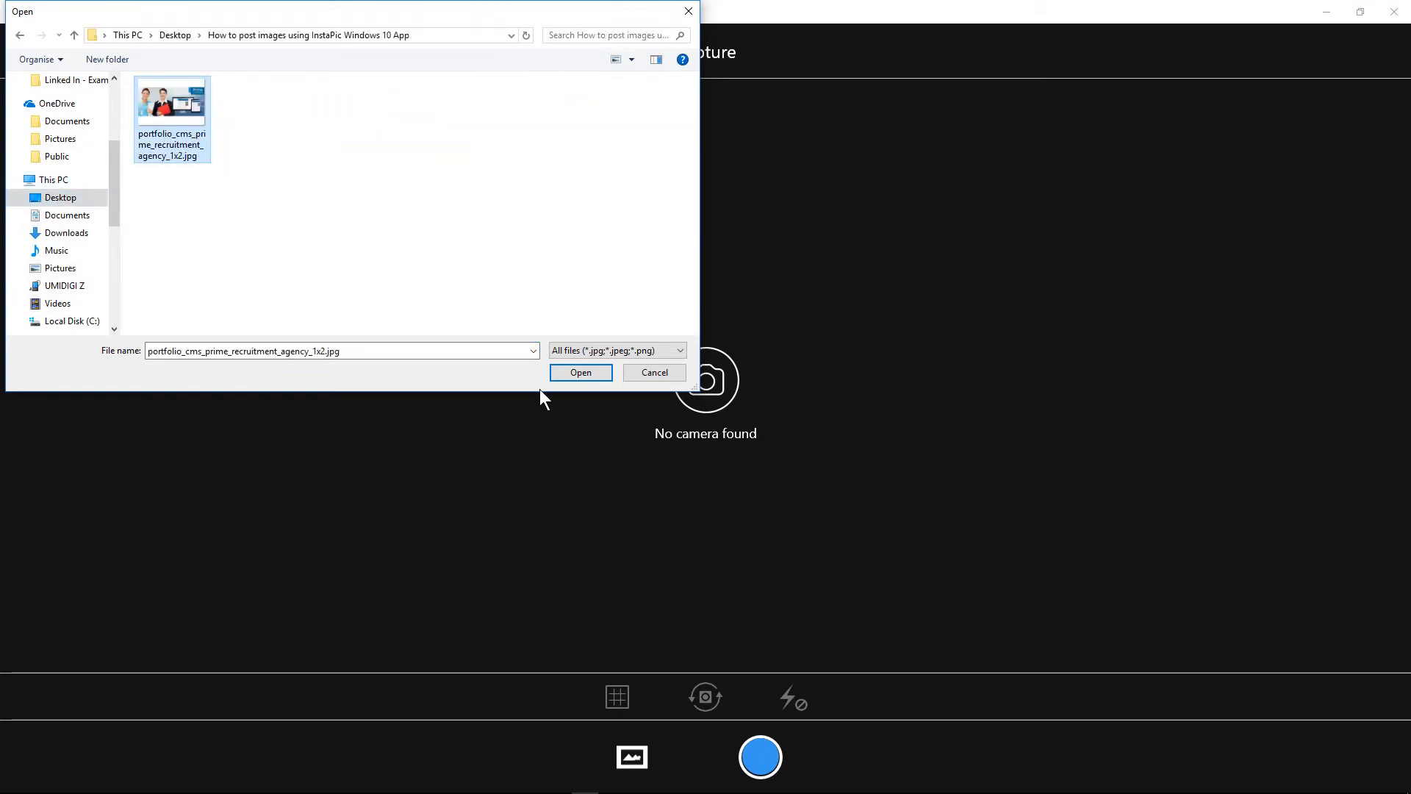
{"action": "left_click", "coordinate": [581, 372]}
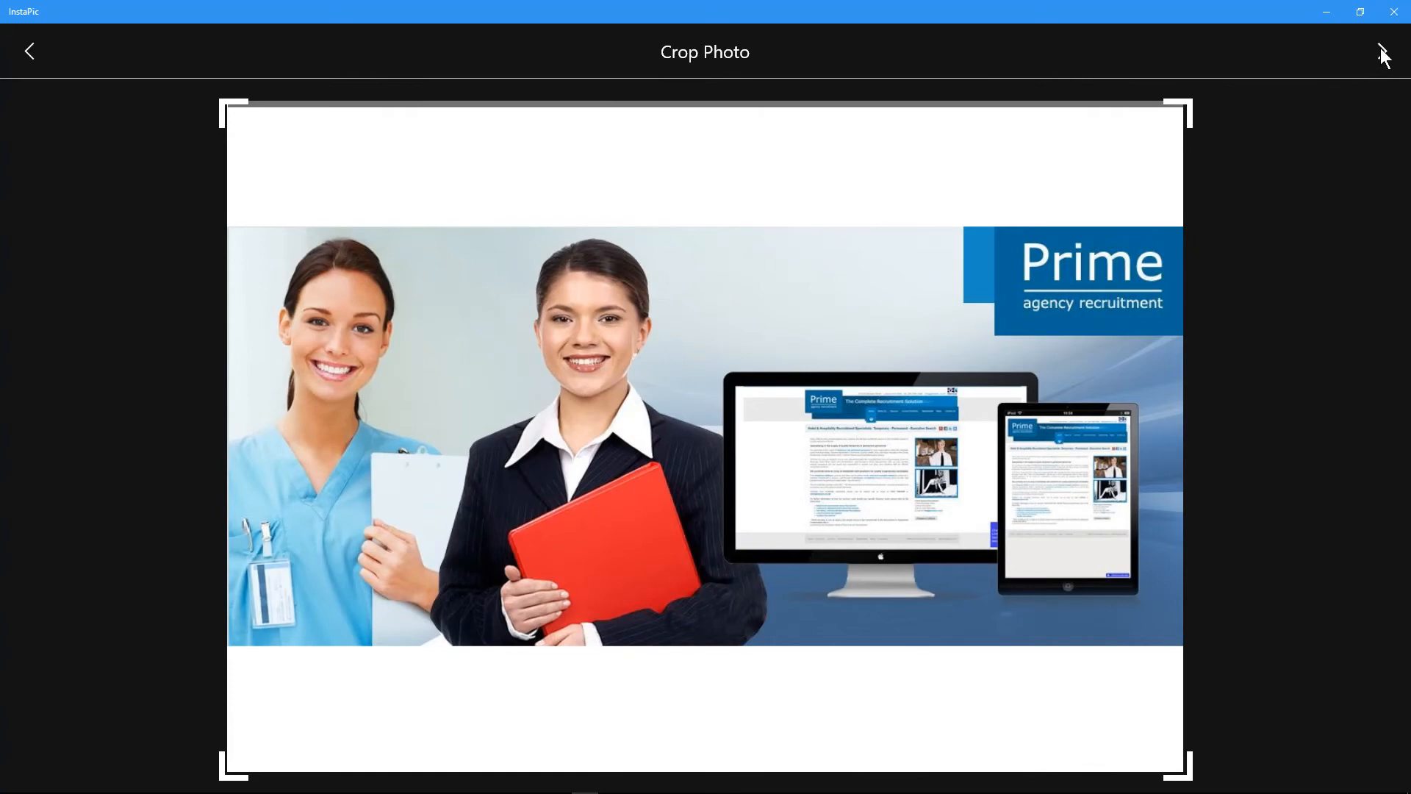
Accept the crop, preview the Mirror filter, revert to Original and continue to posting
{"action": "left_click", "coordinate": [1382, 52]}
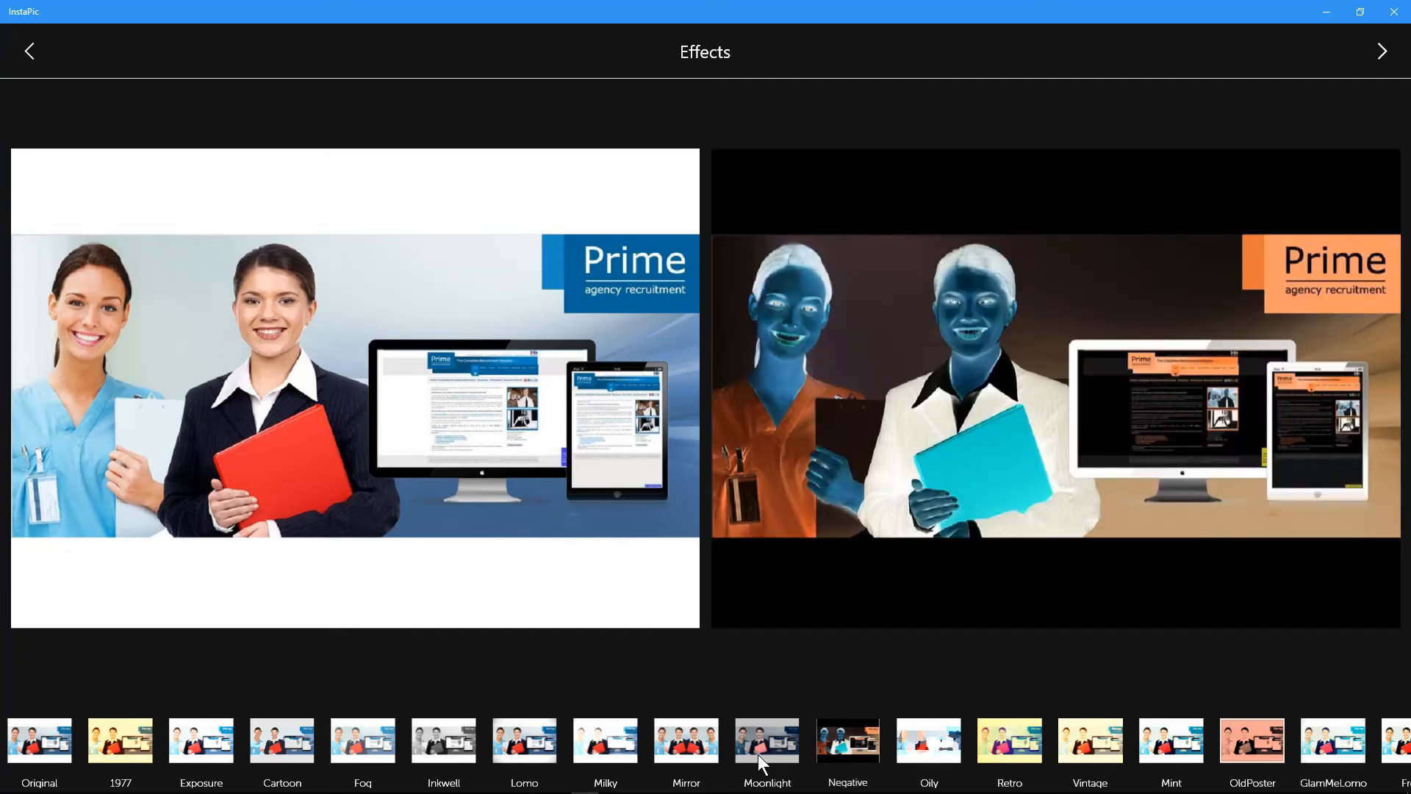
{"action": "left_click", "coordinate": [685, 743]}
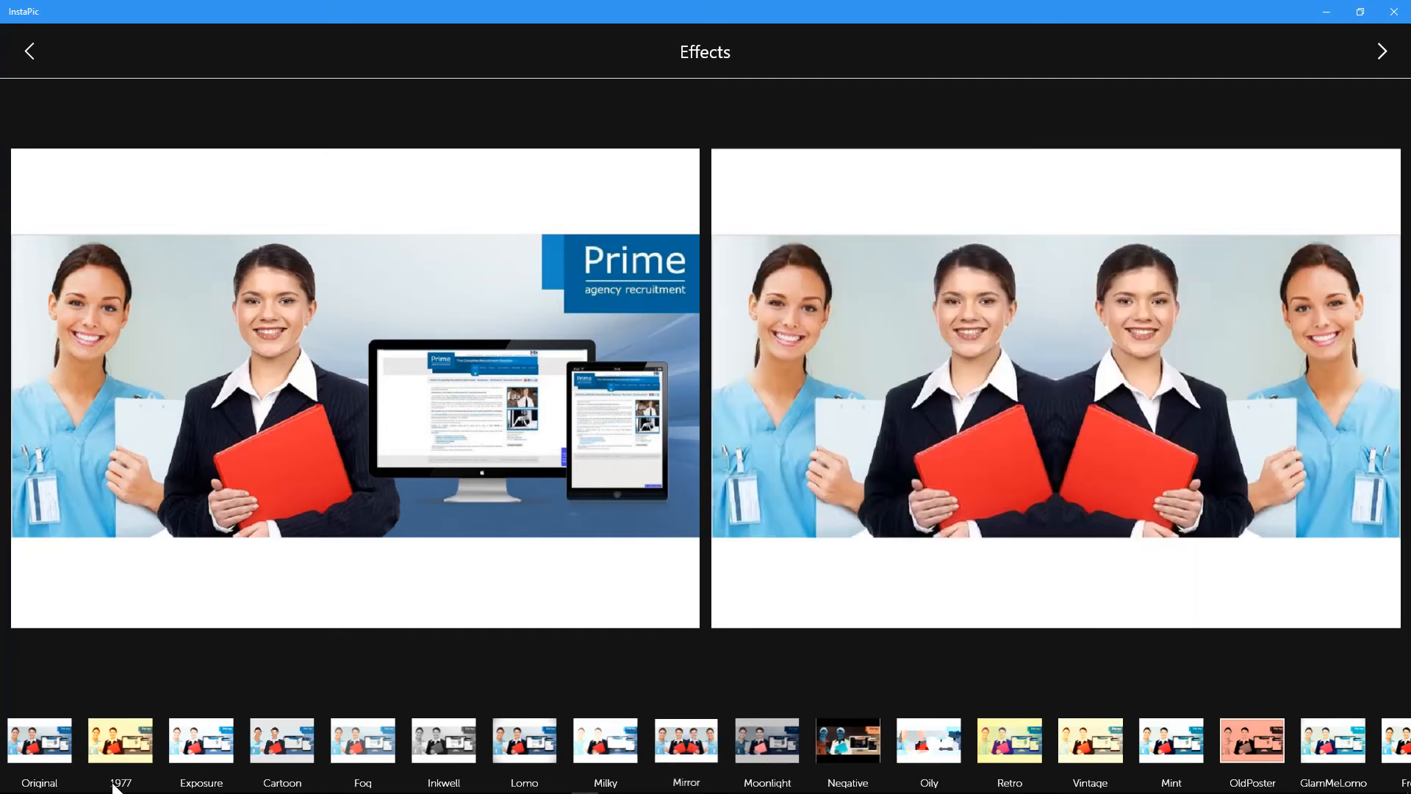
{"action": "left_click", "coordinate": [38, 740]}
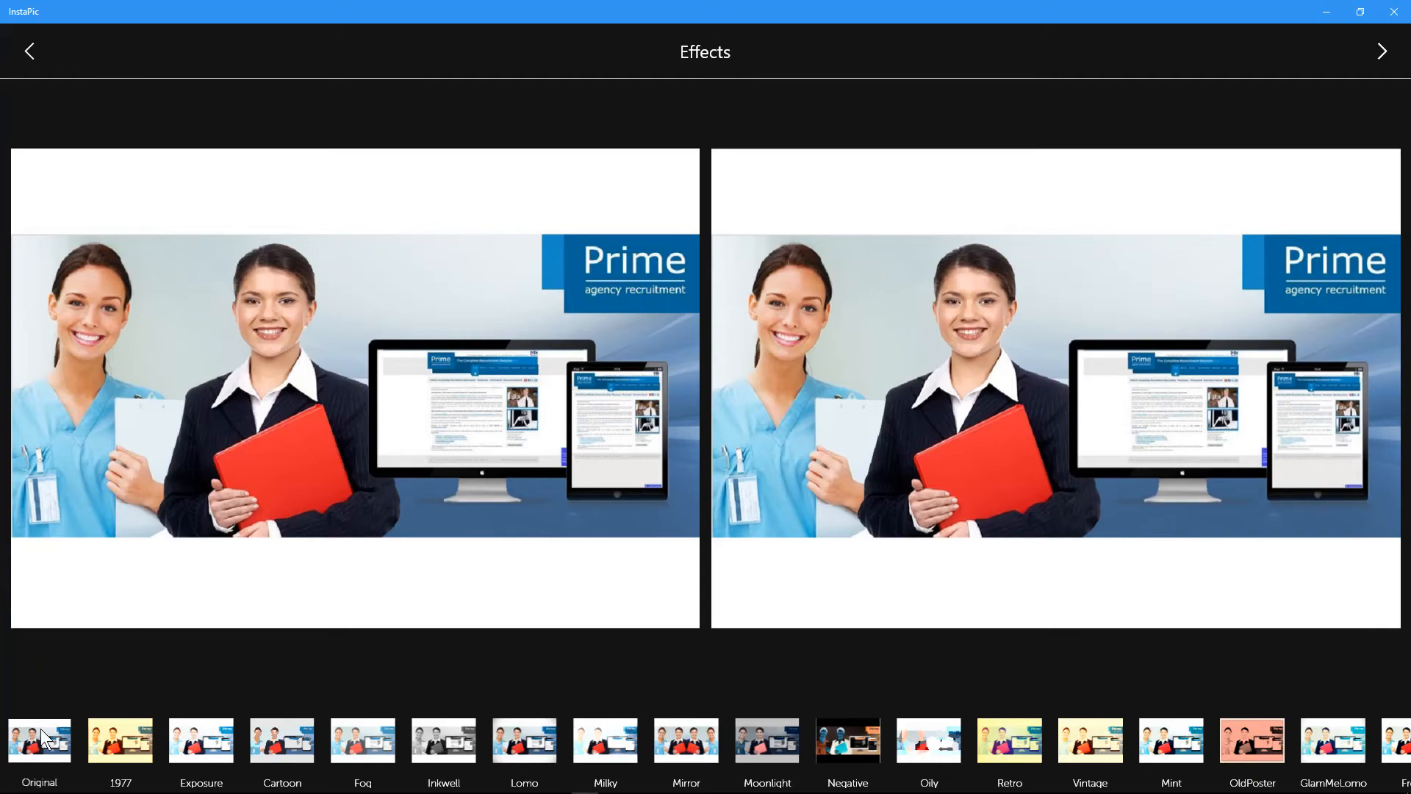
{"action": "left_click", "coordinate": [1382, 51]}
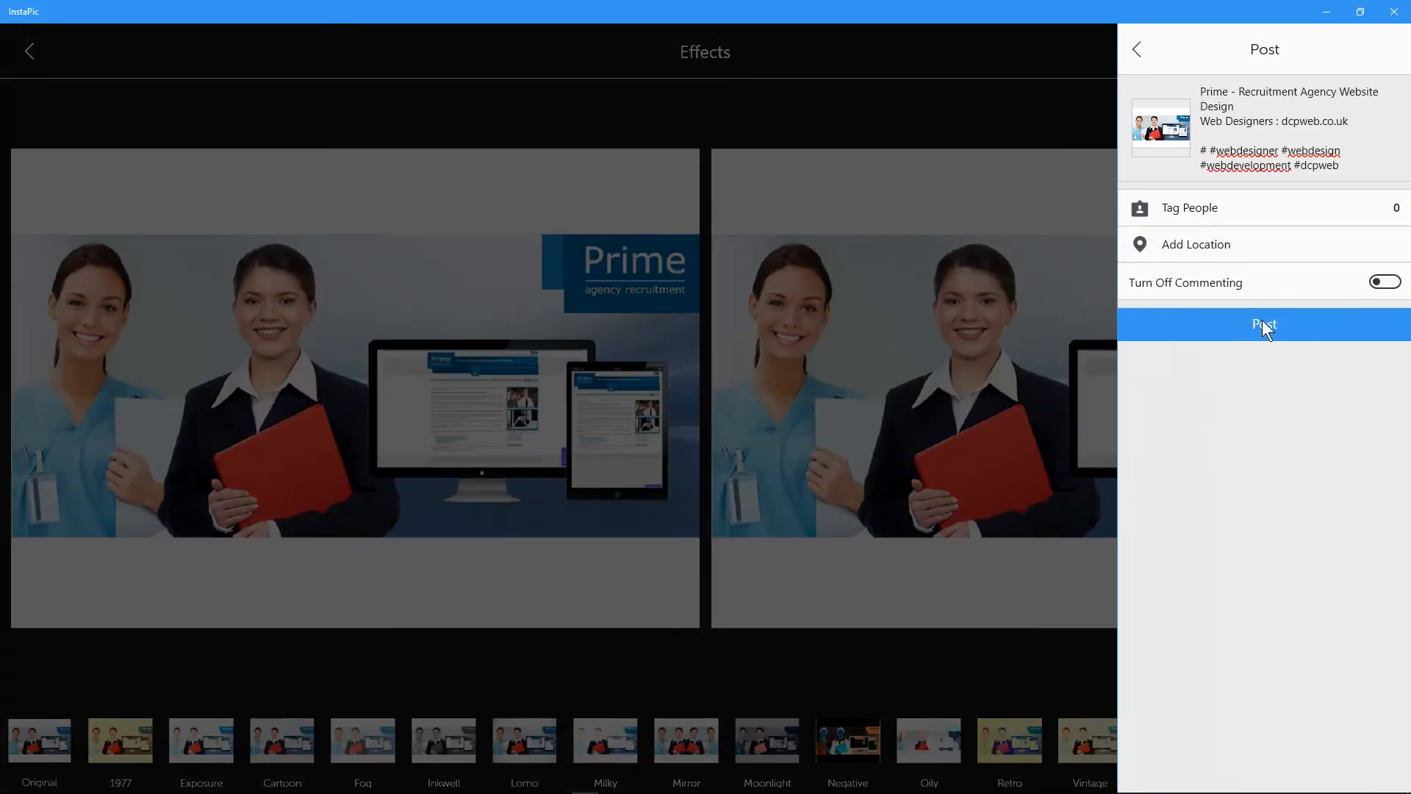
Post the Prime image with its web design caption and hashtags to the feed
{"action": "left_click", "coordinate": [1265, 325]}
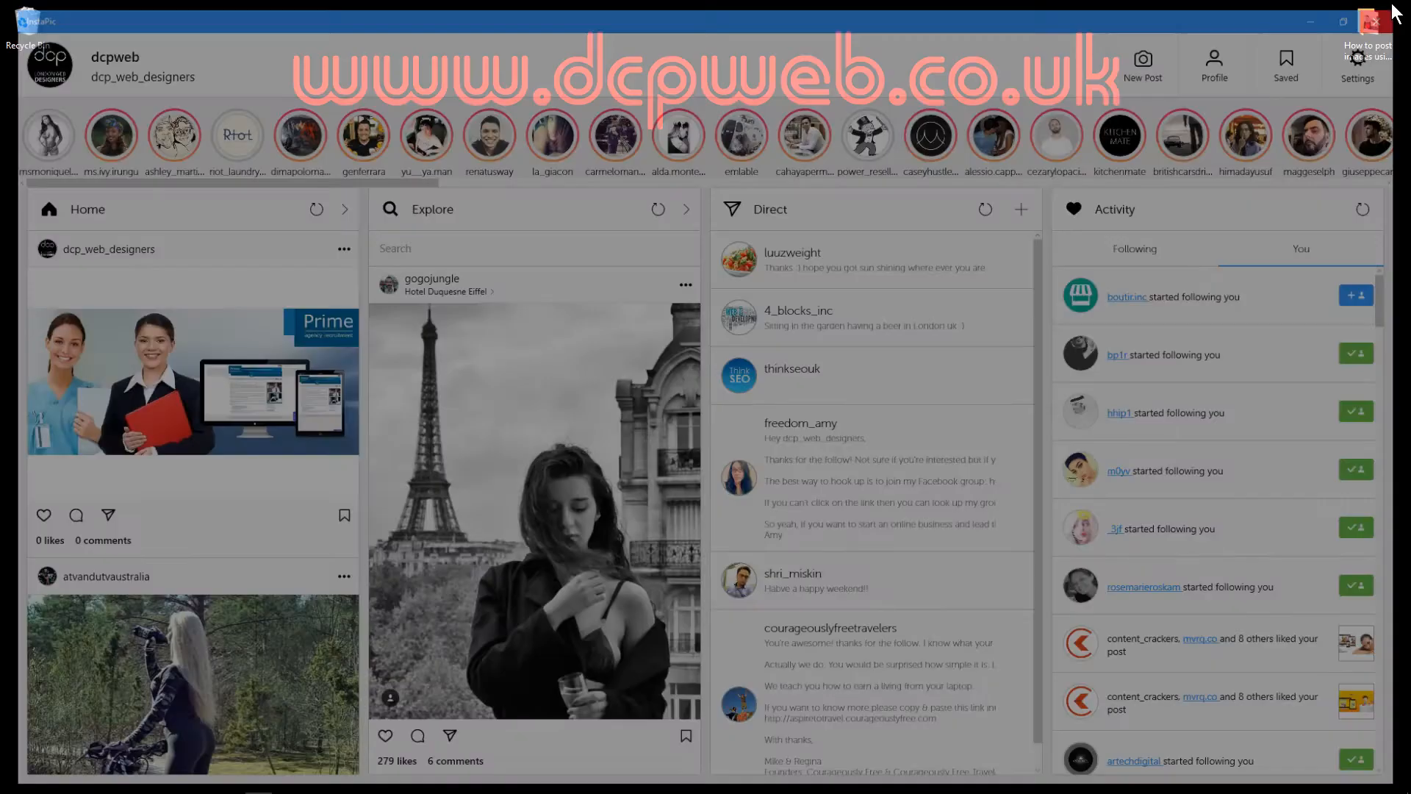
Close InstaPic, launch Instagram and view the account's profile grid
{"action": "left_click", "coordinate": [13, 781]}
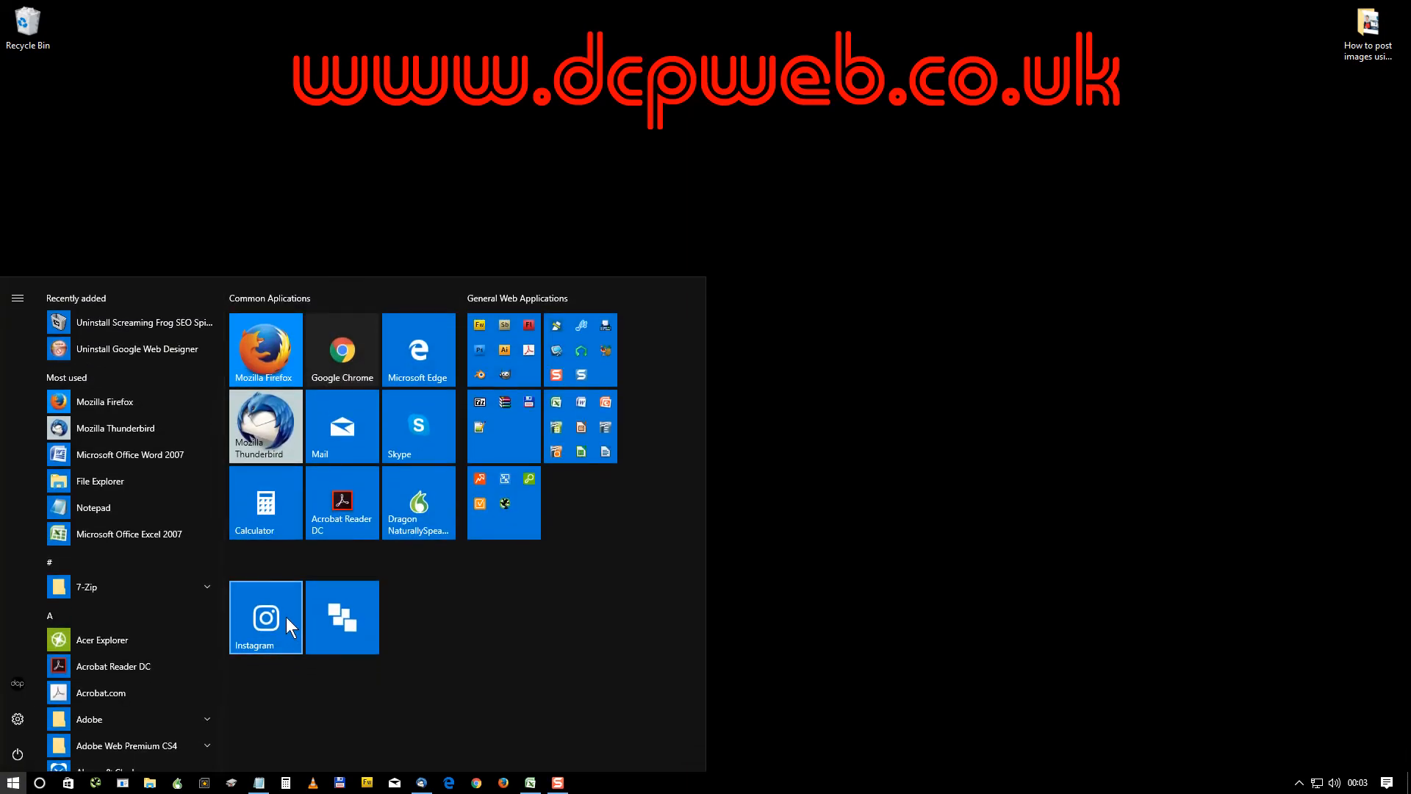
{"action": "left_click", "coordinate": [264, 617]}
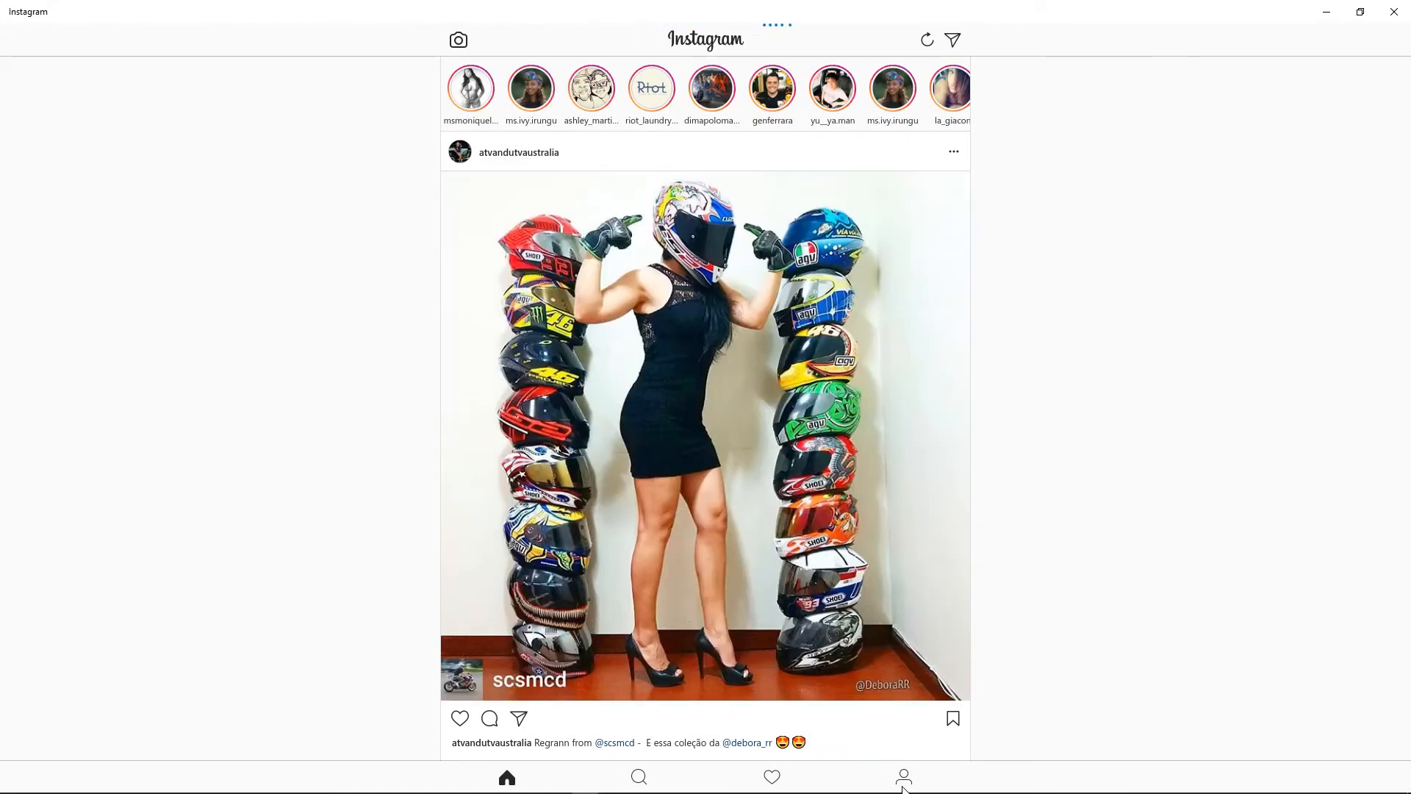
{"action": "left_click", "coordinate": [902, 776]}
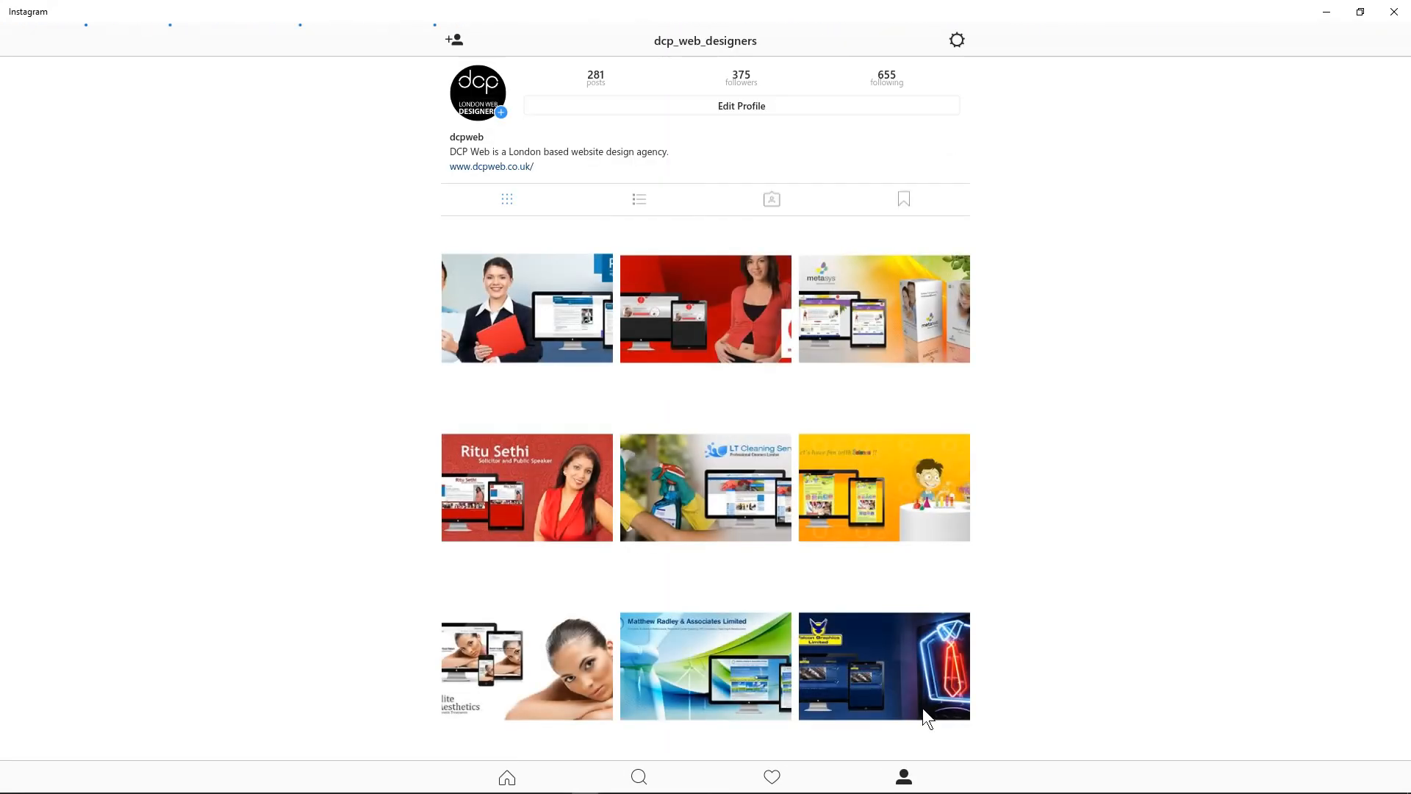
{"action": "mouse_move", "coordinate": [513, 310]}
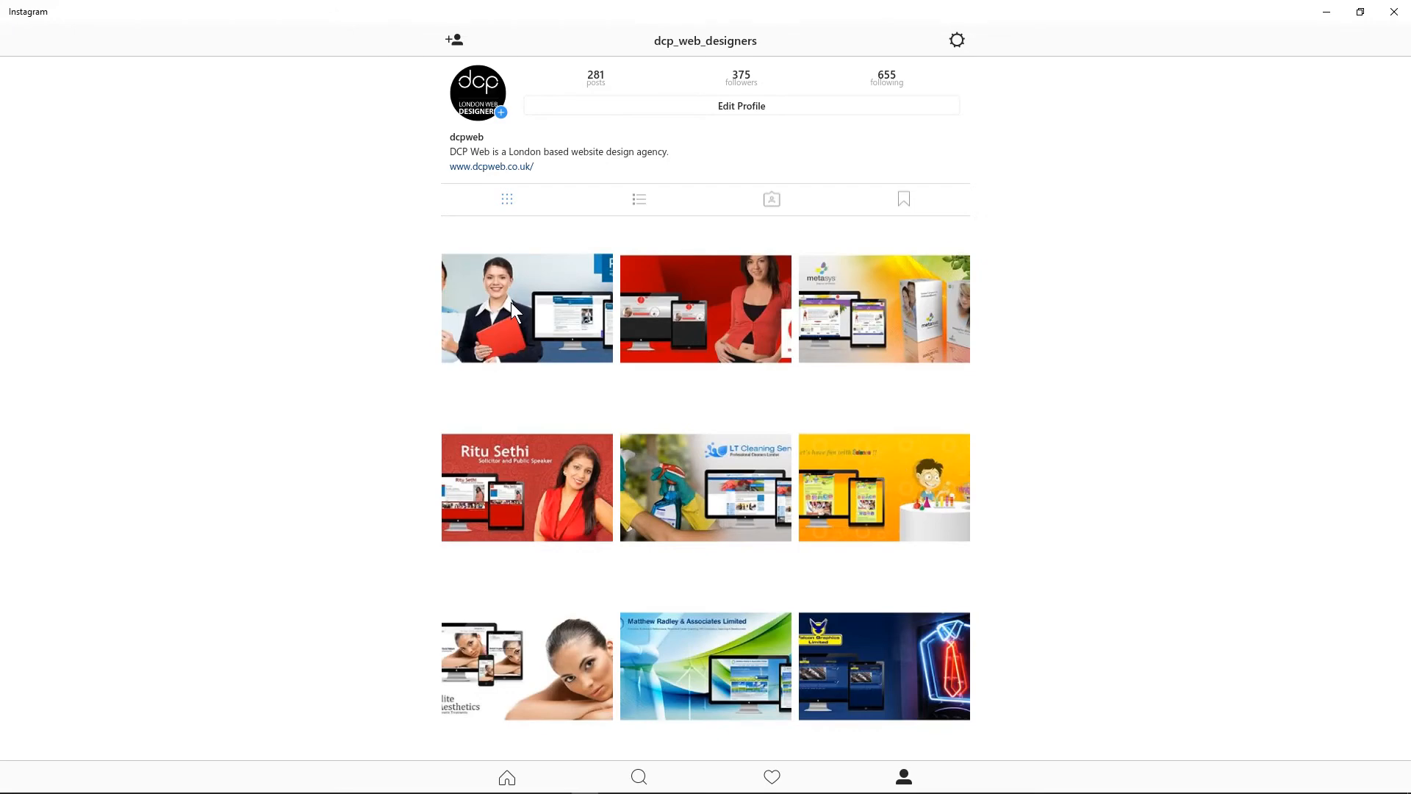
{"action": "left_click", "coordinate": [526, 307]}
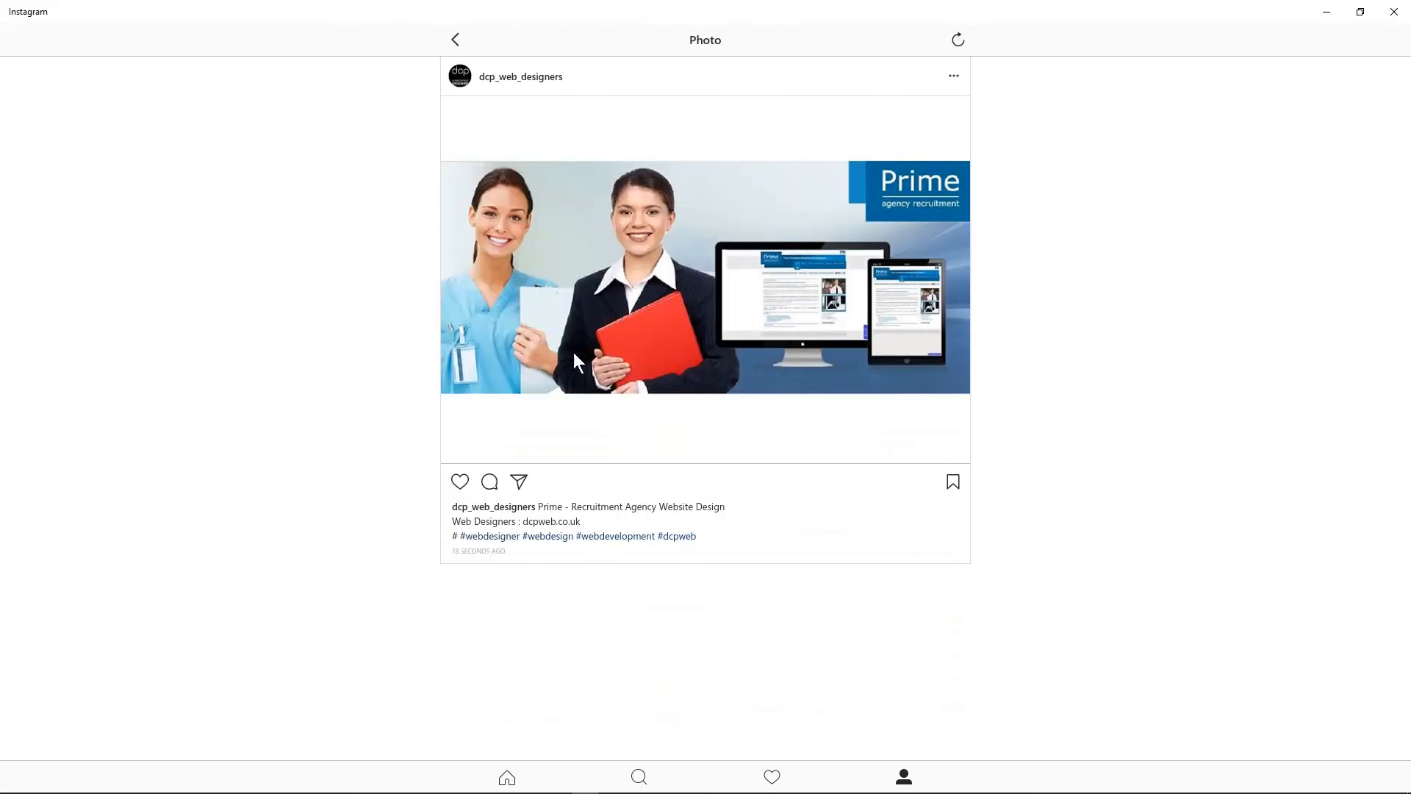
{"action": "mouse_move", "coordinate": [746, 223]}
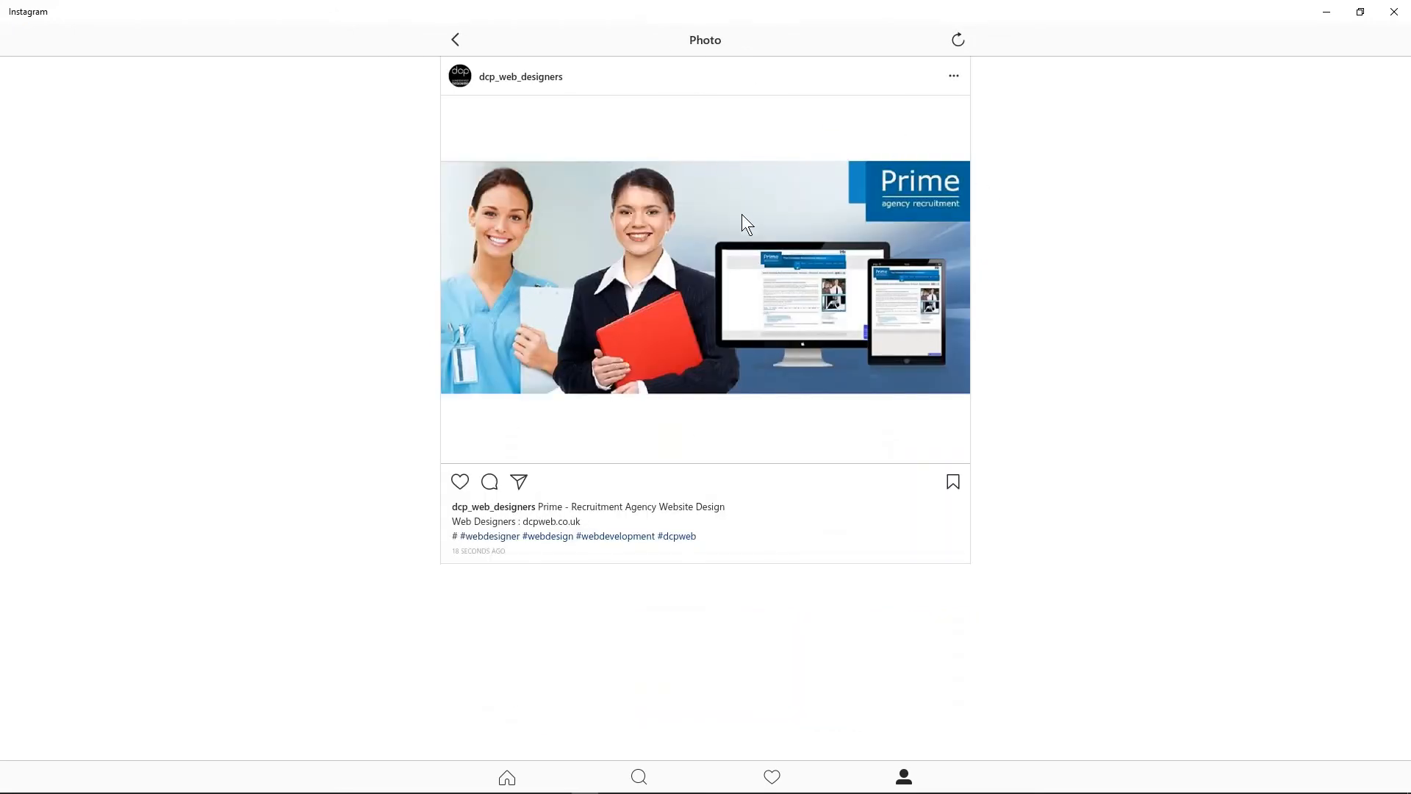
{"action": "left_click", "coordinate": [13, 783]}
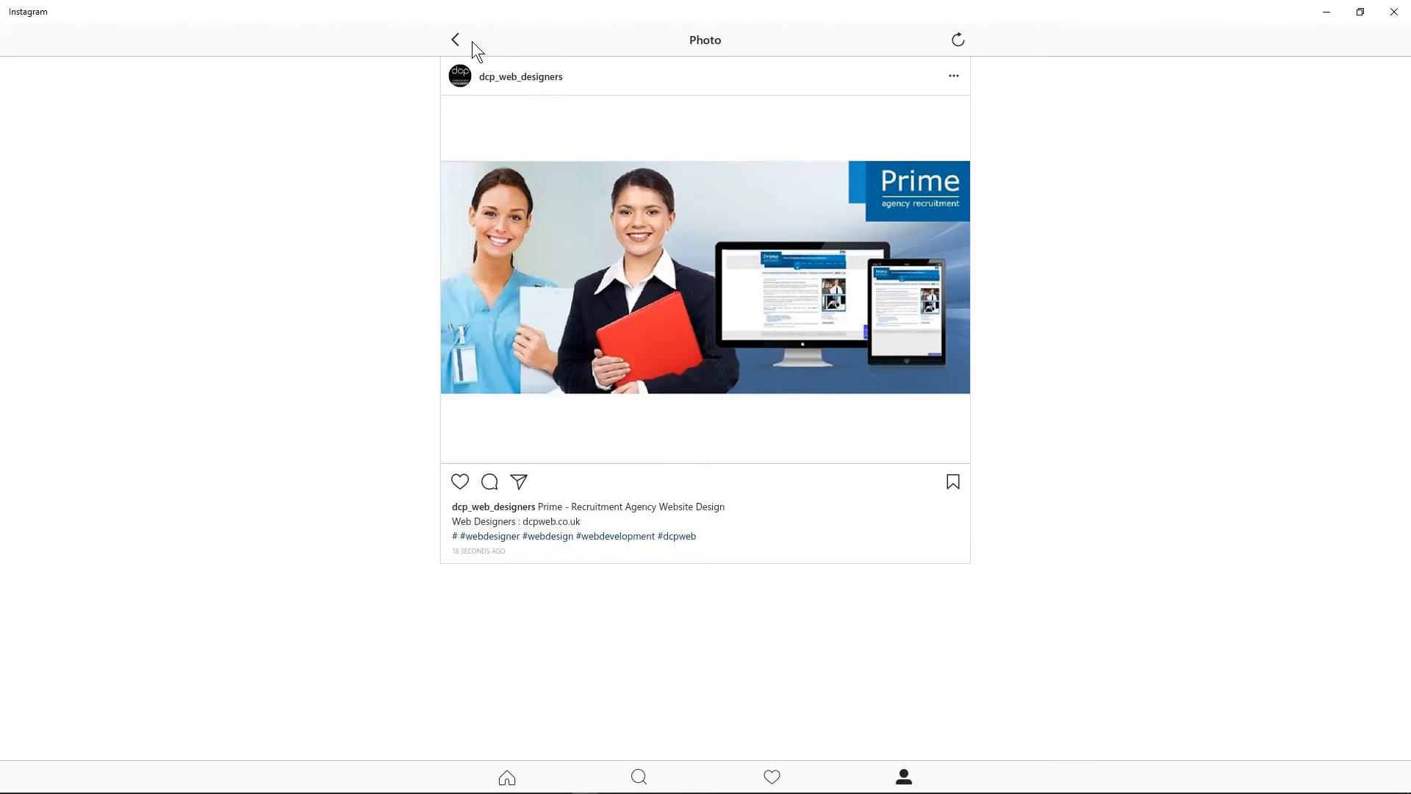
{"action": "left_click", "coordinate": [456, 39]}
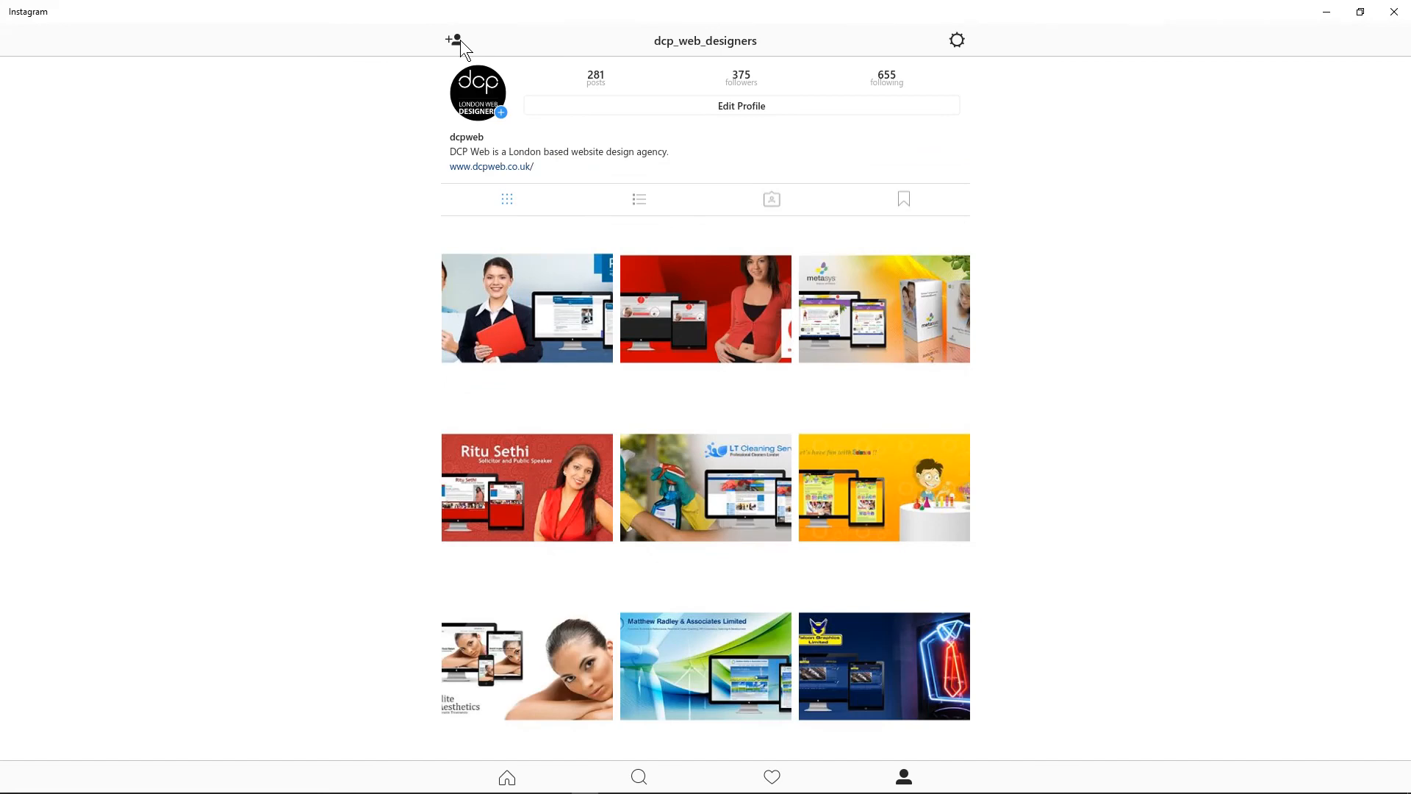